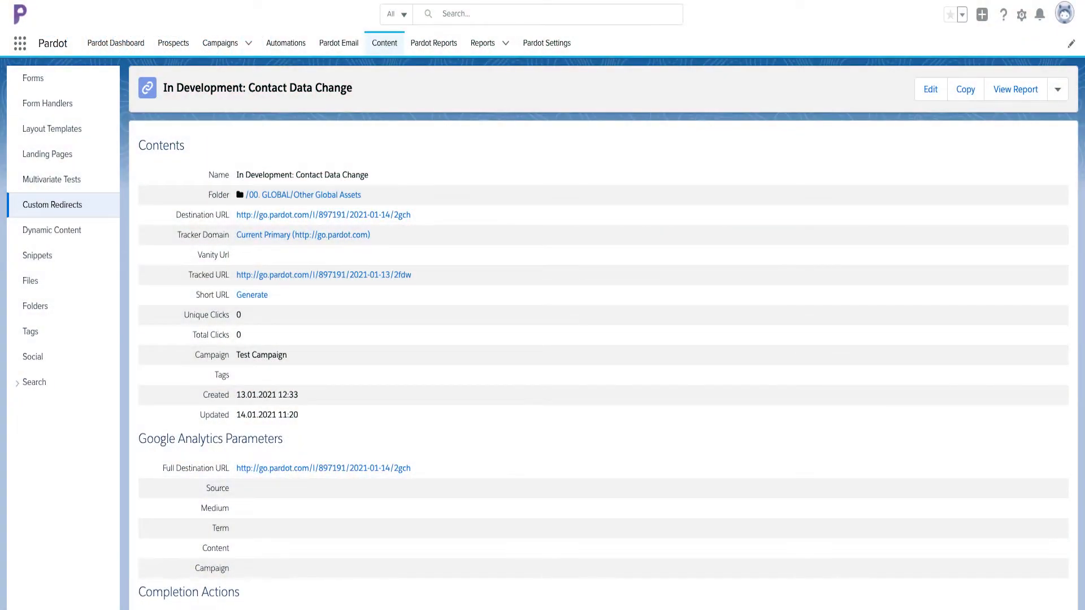
- Open Pardot Settings to view the current user's My Profile details
click(323, 274)
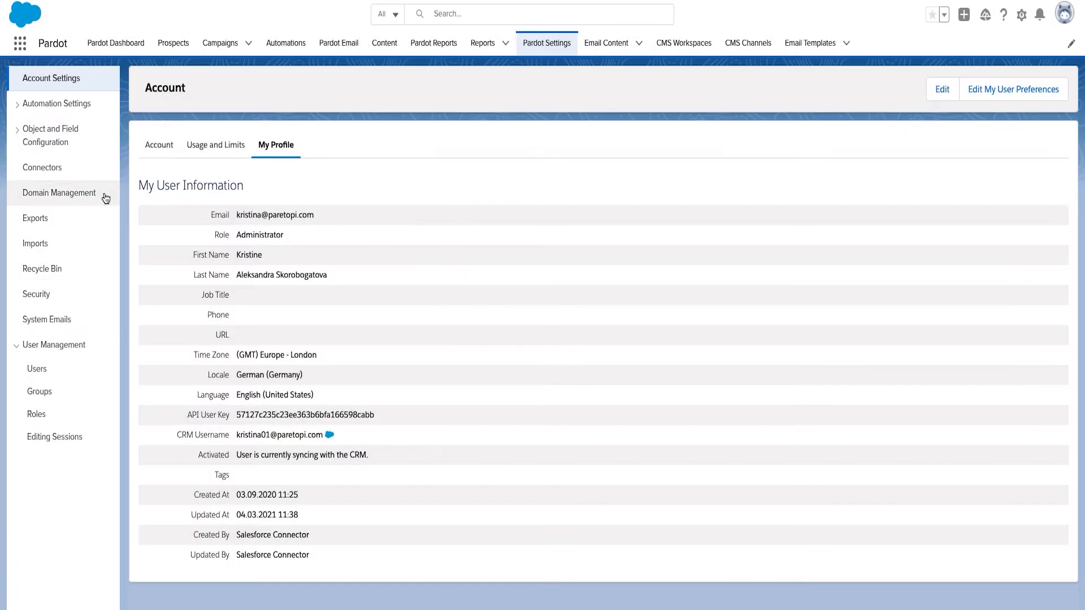
- Create the sending domain paretopi.com under Domain Management
click(59, 192)
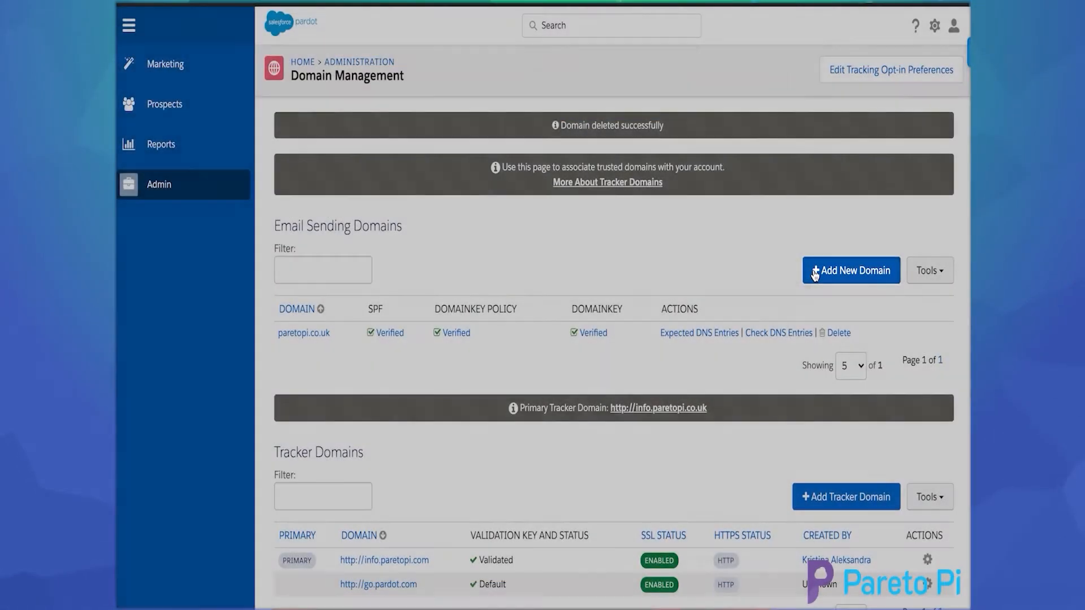
click(850, 270)
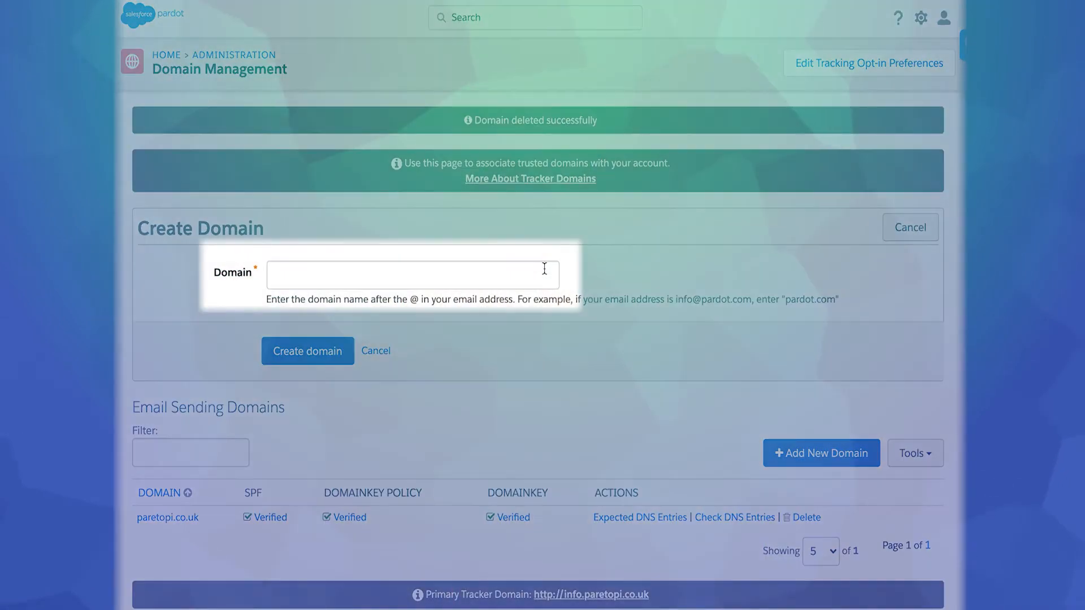
click(411, 274)
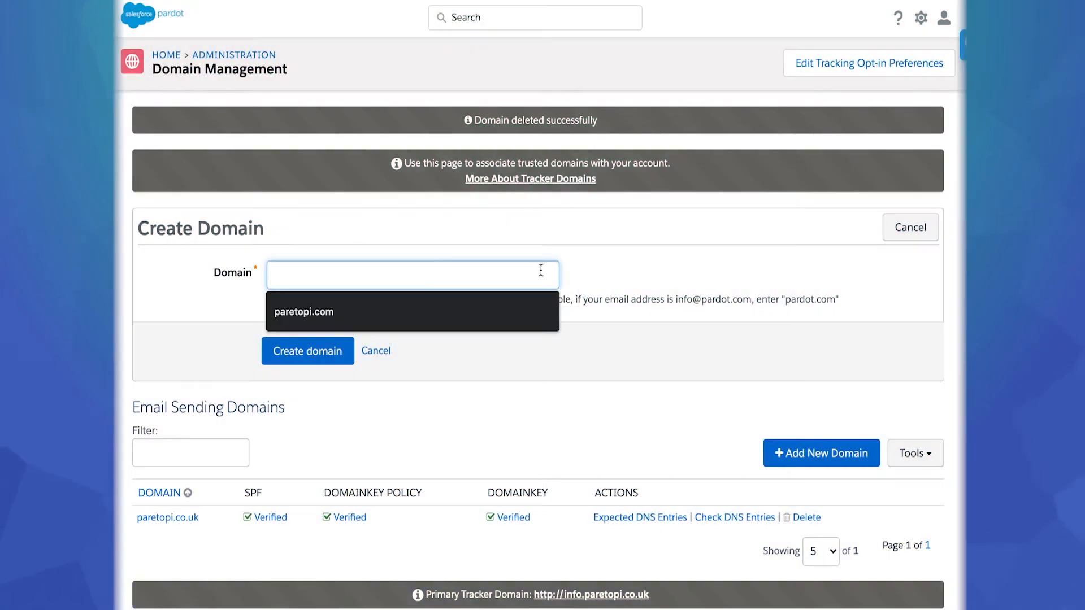
text(paretopi)
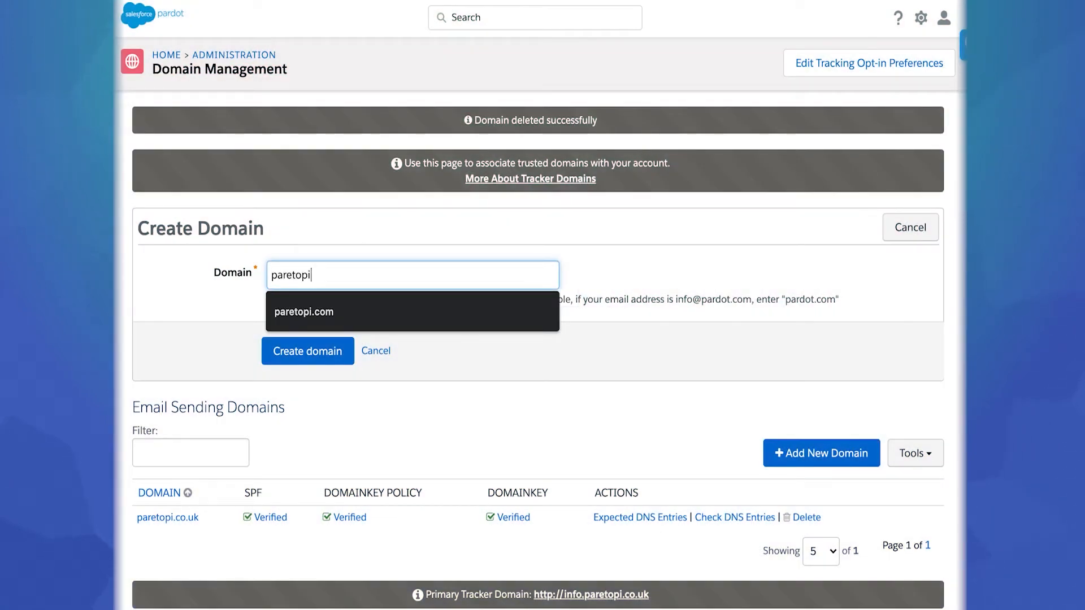
click(411, 311)
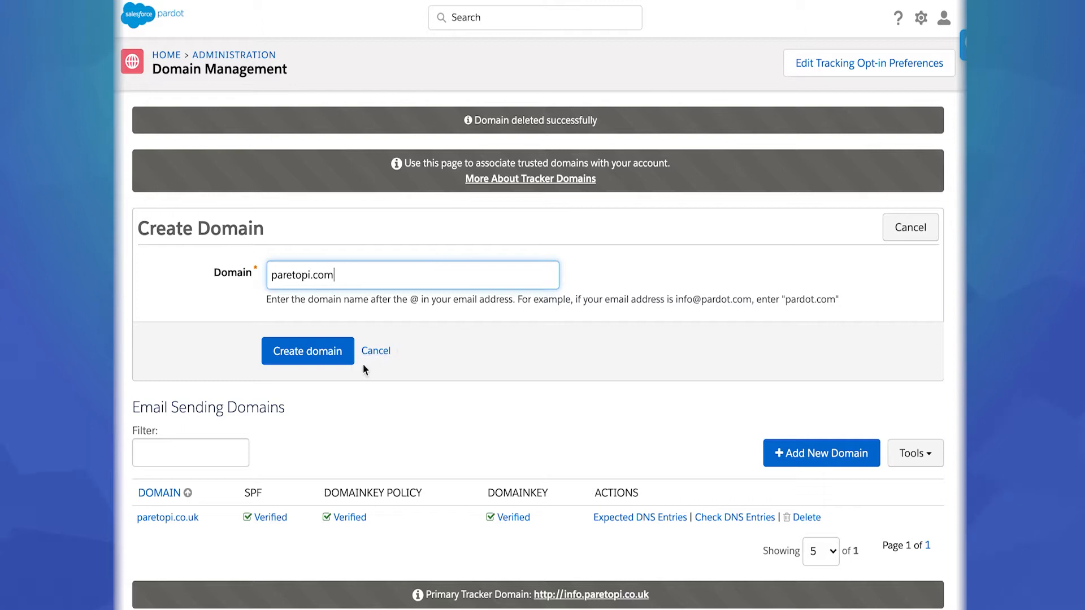
click(376, 351)
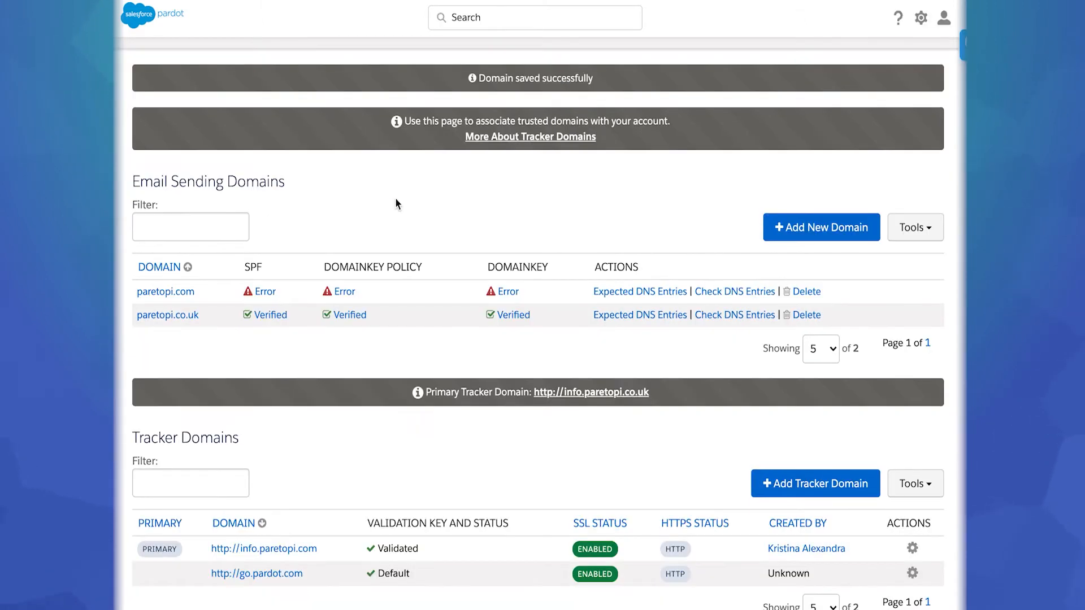
mouse_move(310, 268)
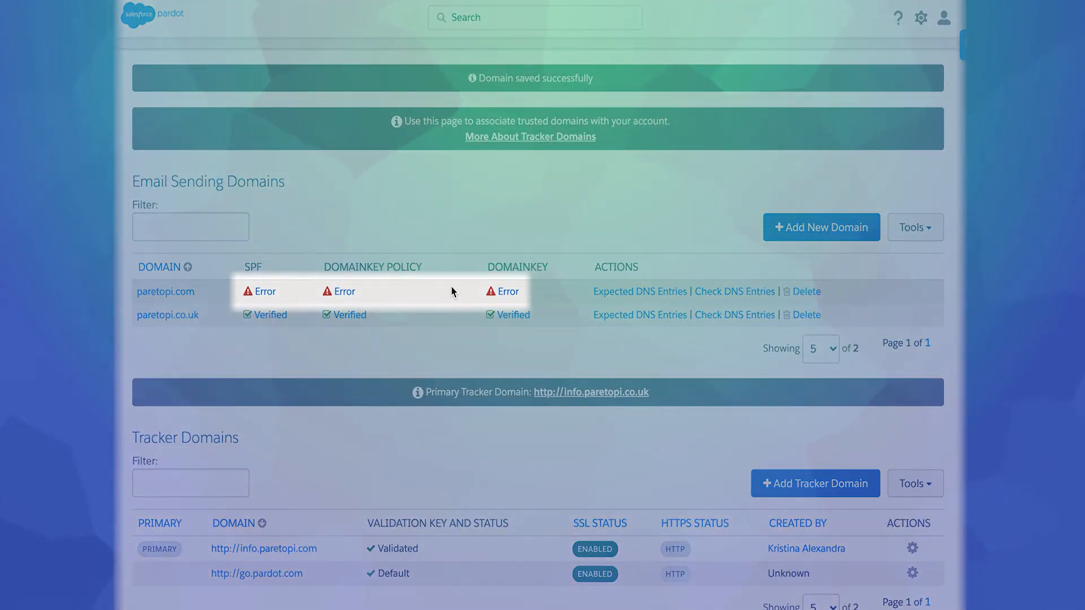
- Show the expected DNS entries for the paretopi.com domain
click(640, 292)
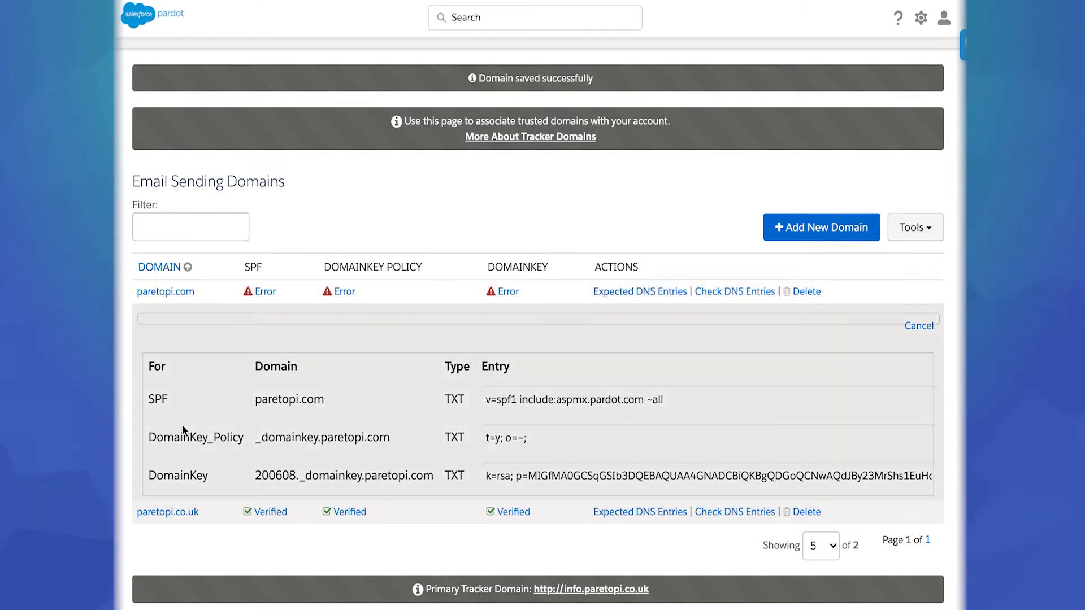
mouse_move(252, 475)
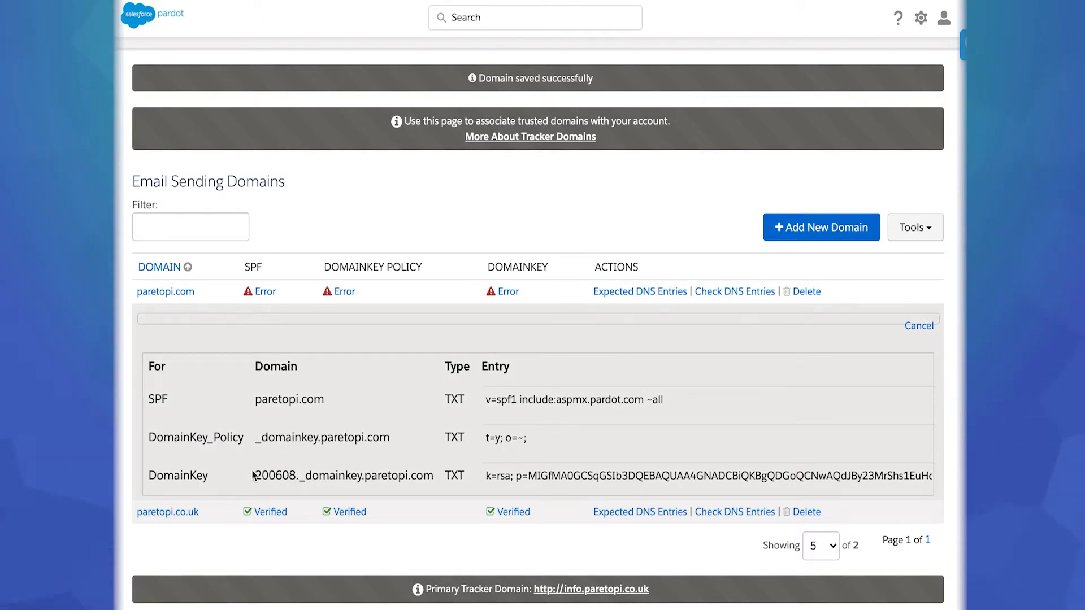
mouse_move(218, 369)
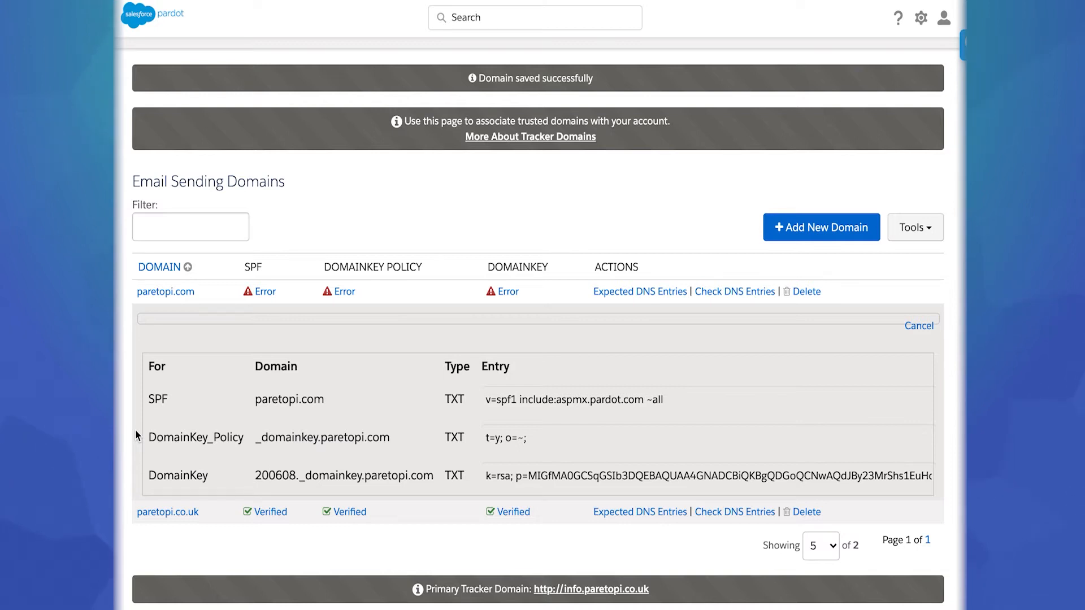
mouse_move(169, 415)
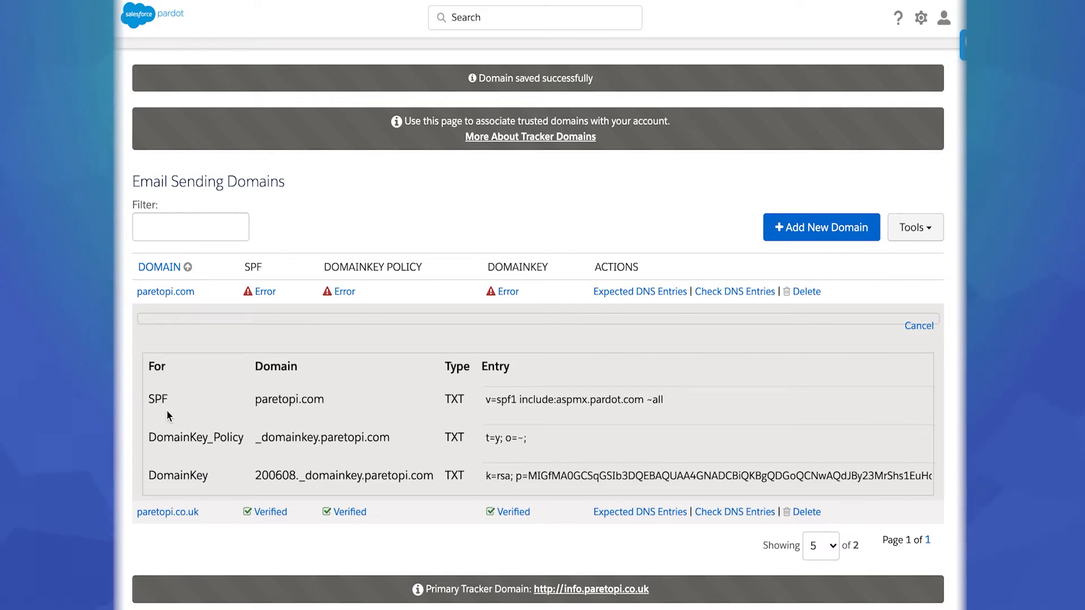
mouse_move(172, 417)
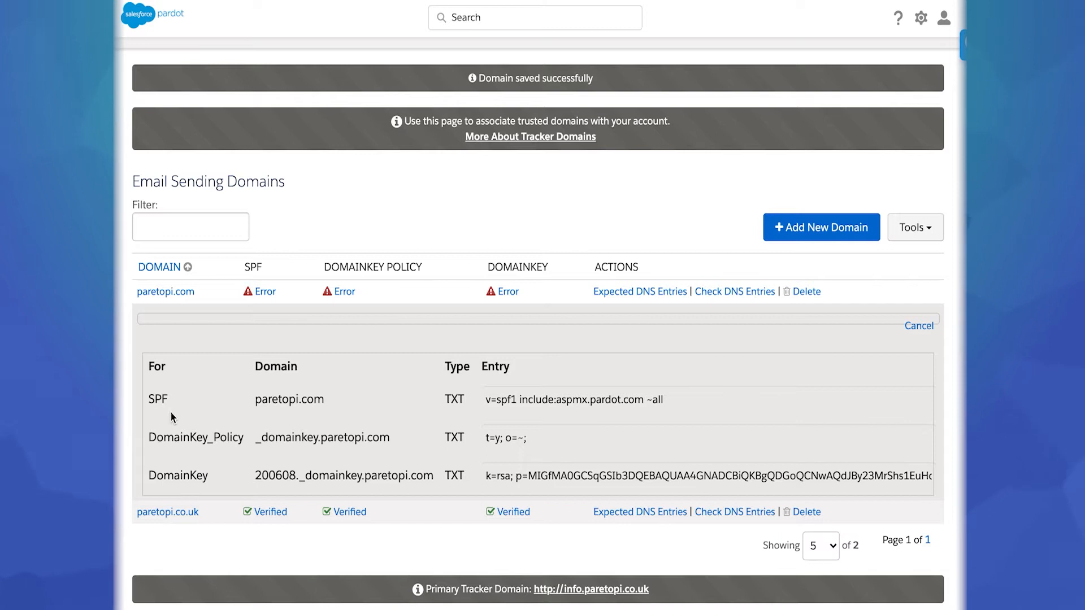
mouse_move(213, 460)
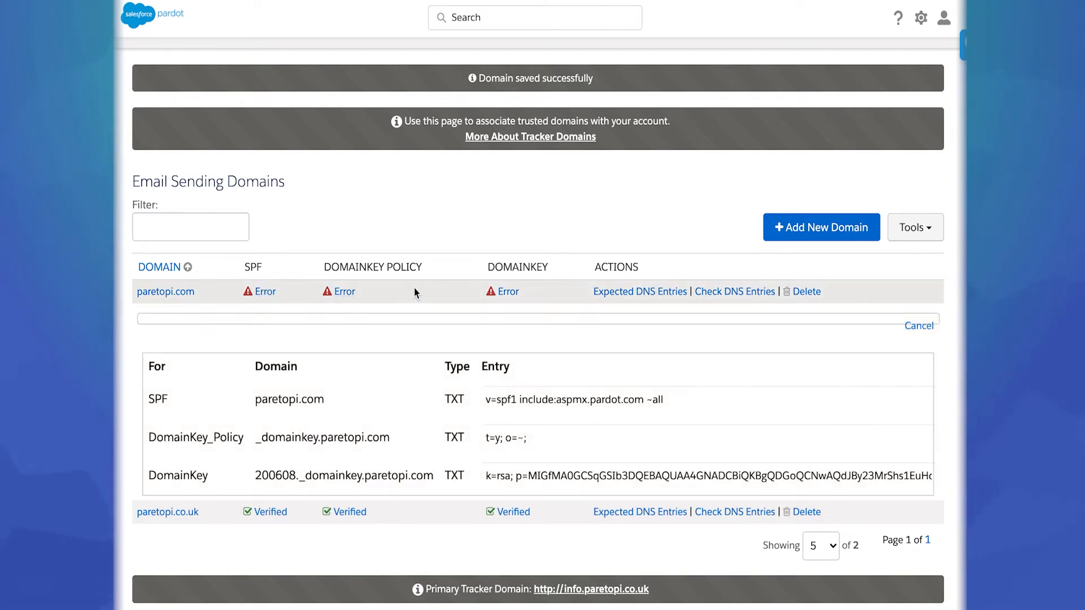
mouse_move(542, 293)
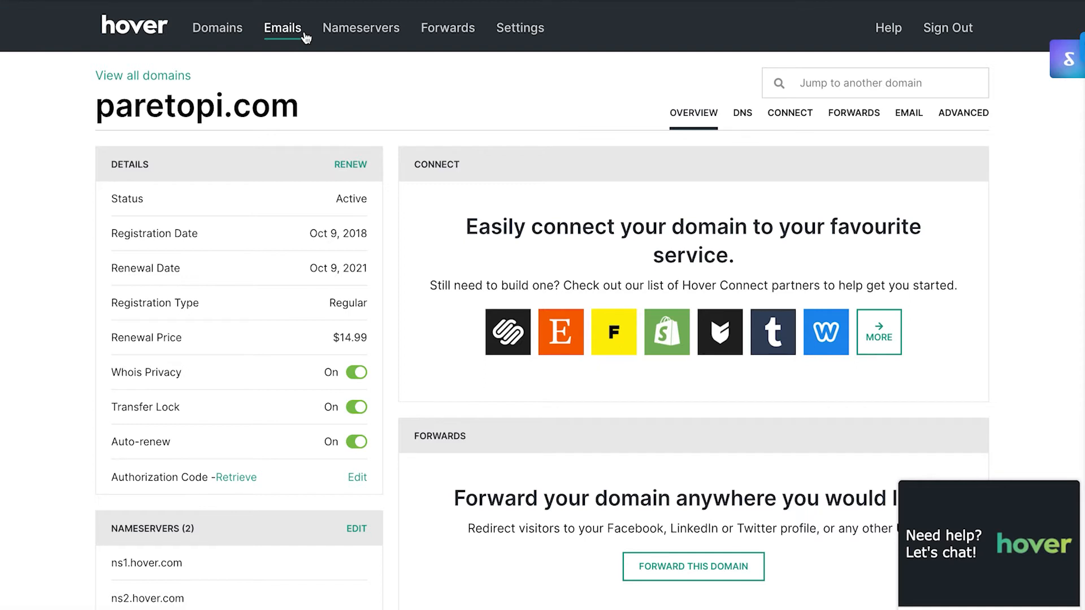
mouse_move(223, 71)
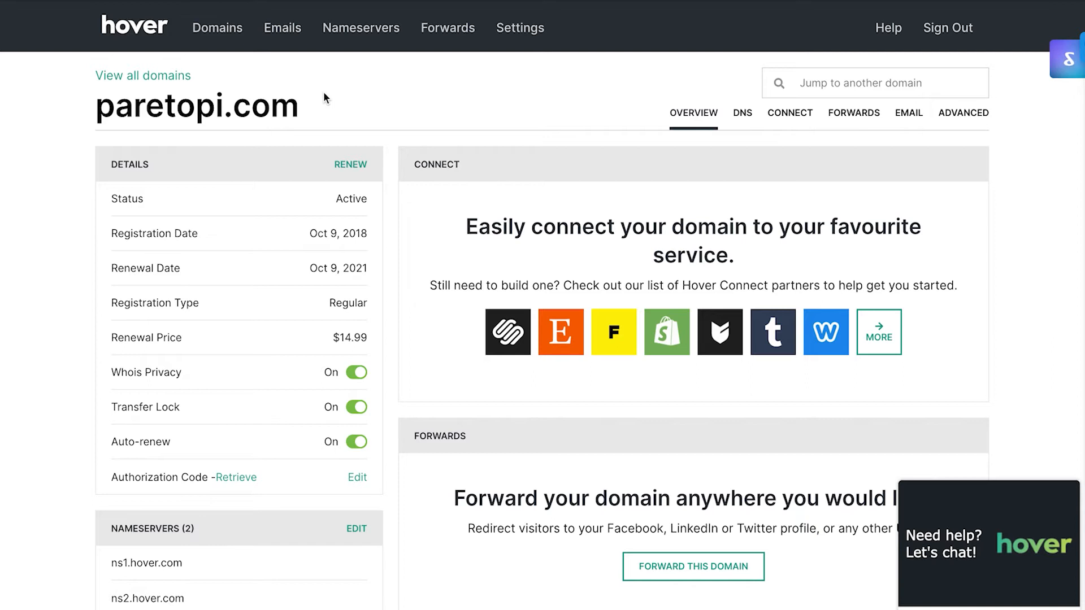
mouse_move(718, 96)
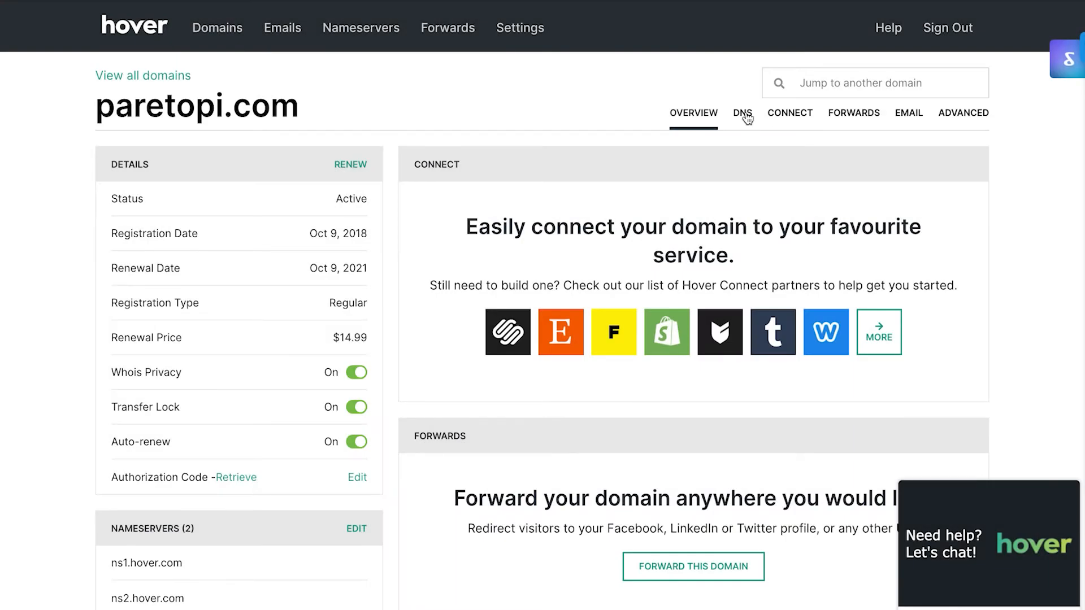
- Show paretopi.com's DNS records and start a TXT record with hostname @
click(743, 113)
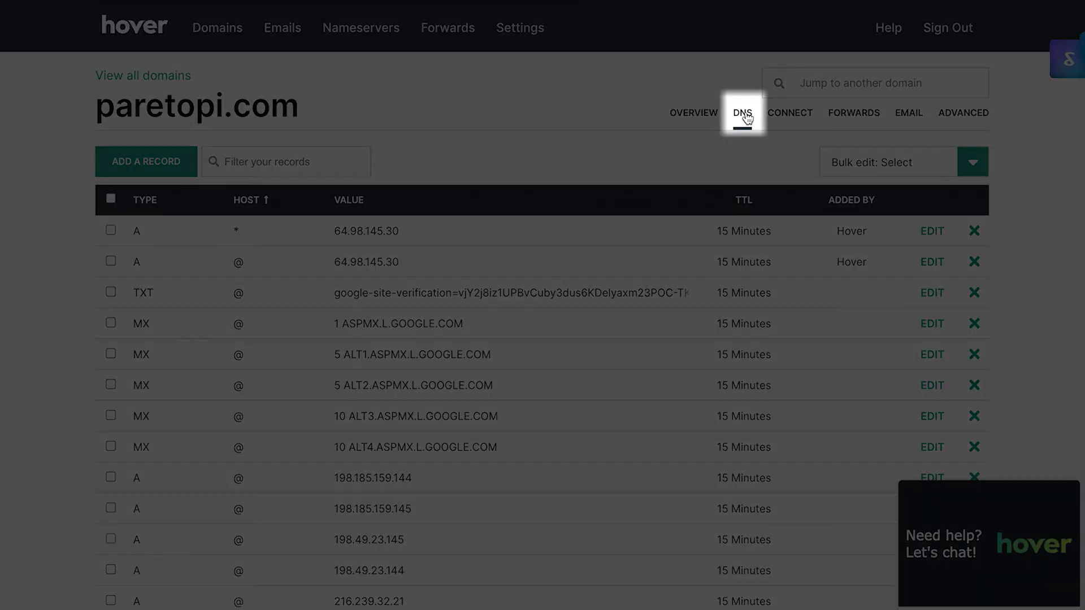
click(742, 113)
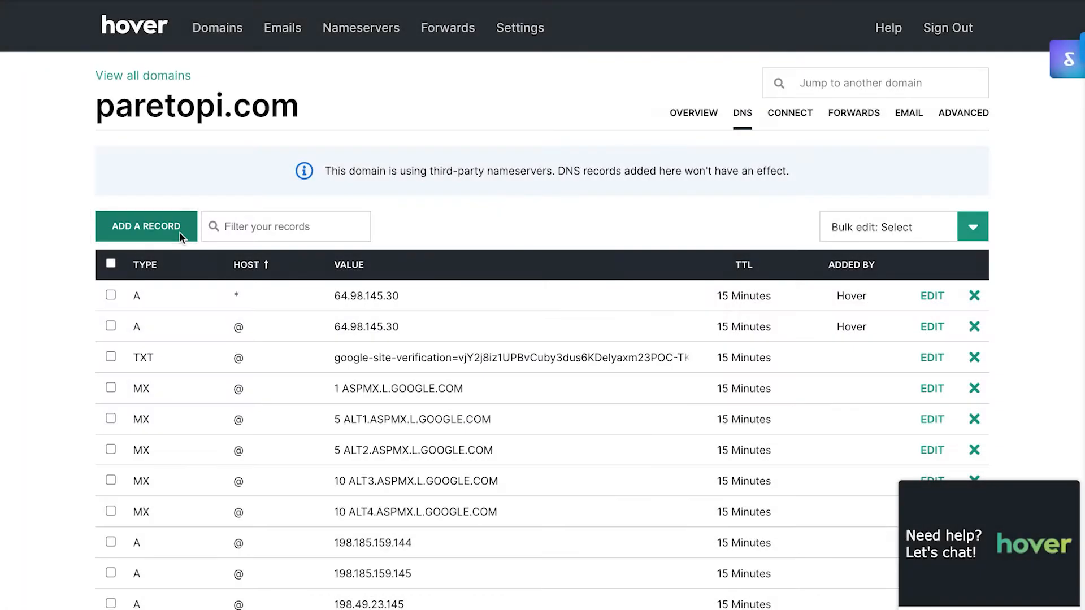
click(146, 226)
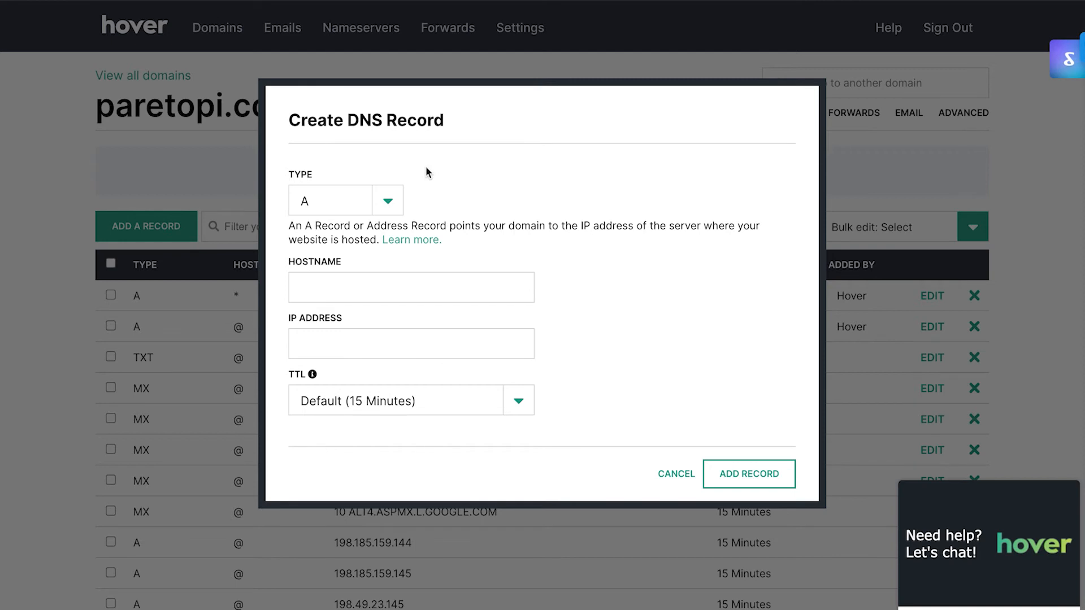
click(386, 200)
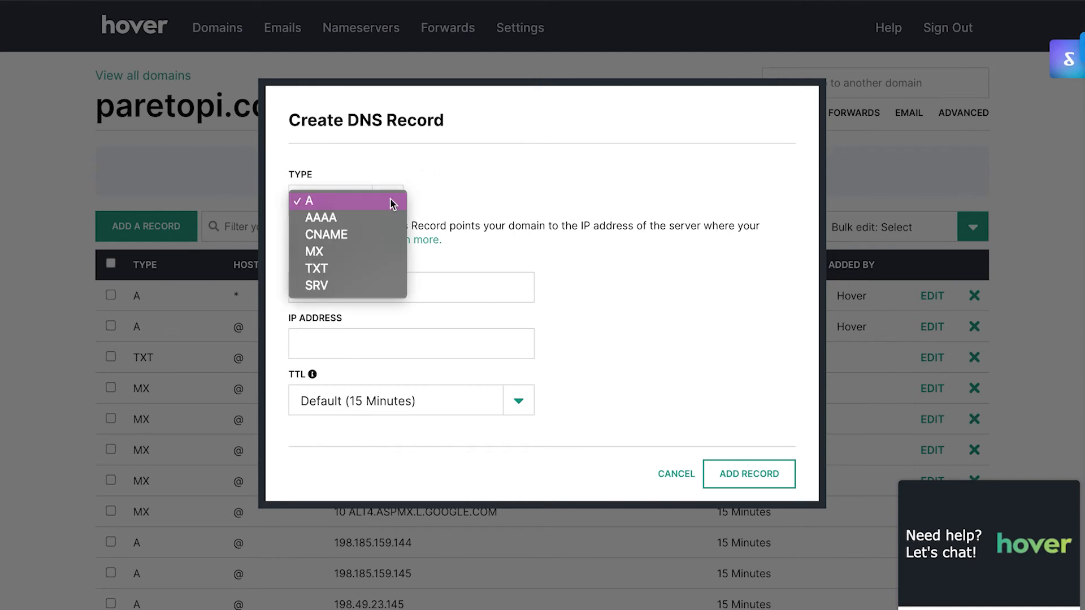
mouse_move(372, 268)
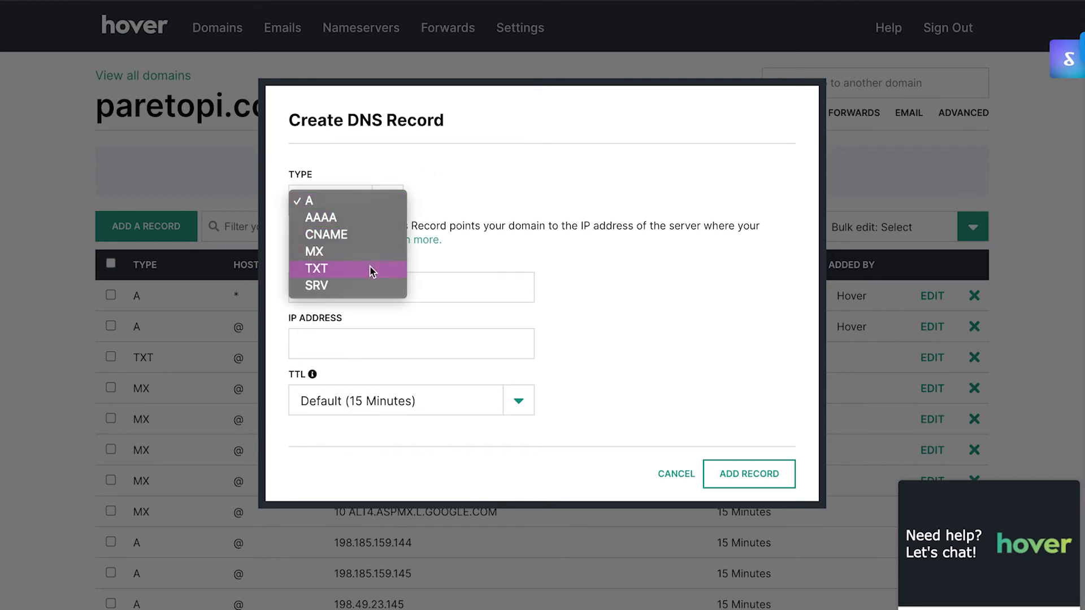
click(316, 269)
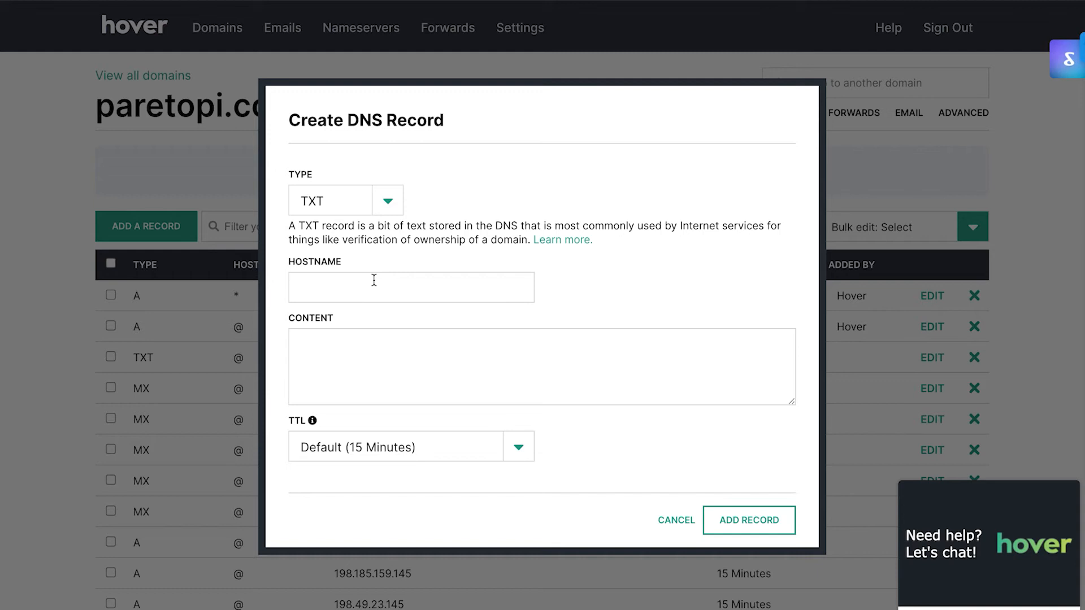
text(@)
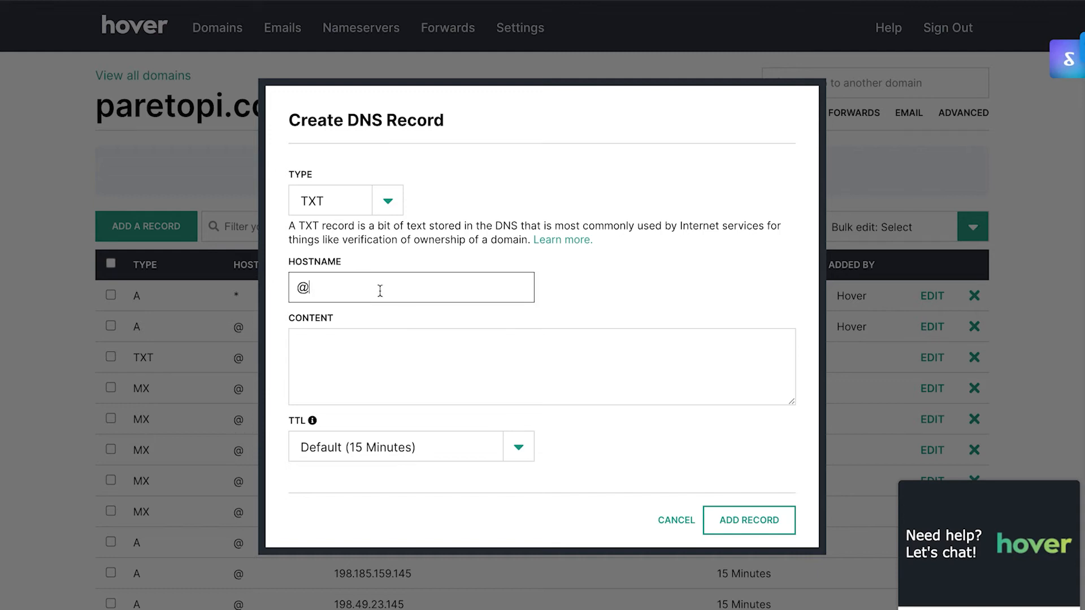
mouse_move(360, 113)
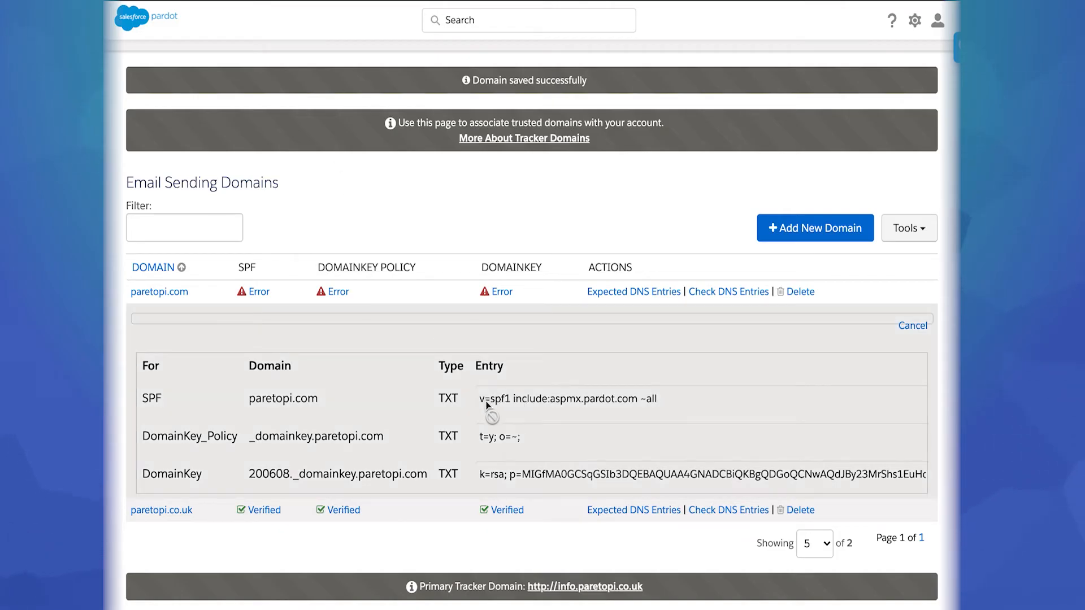
- Enter the SPF content v=spf1 include:aspmx.pardot.com ~all and add the record
double_click(567, 399)
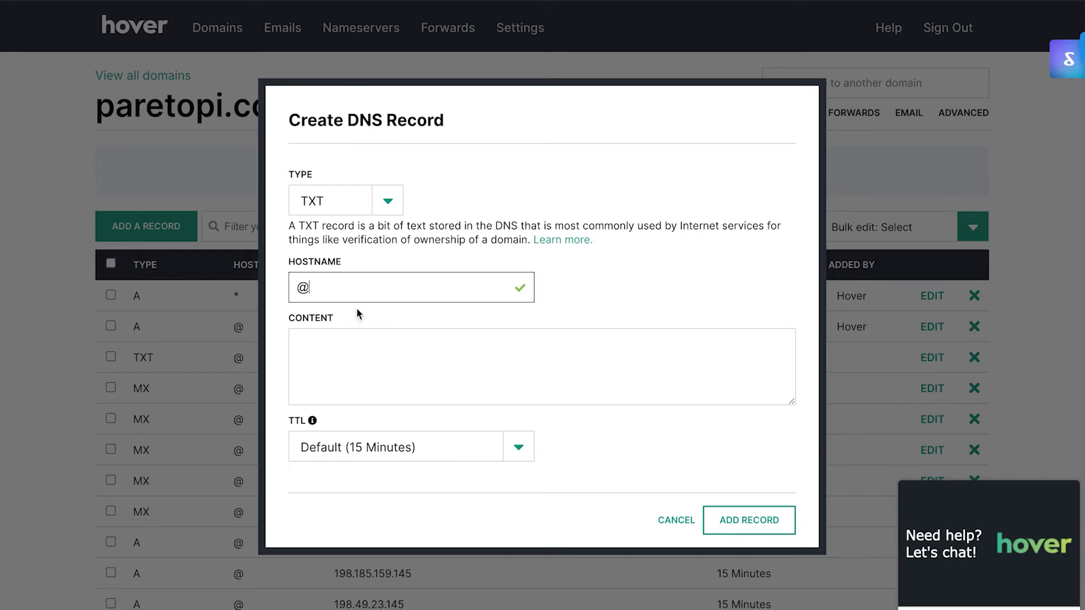
text(v=spf1 include:aspmx.pardot.com ~all)
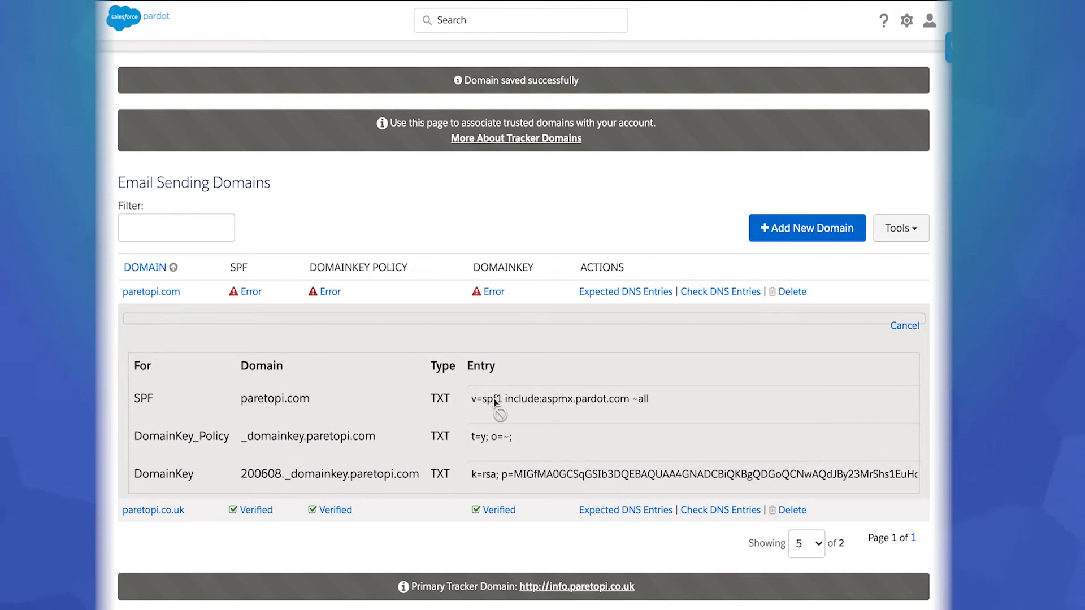
mouse_move(536, 419)
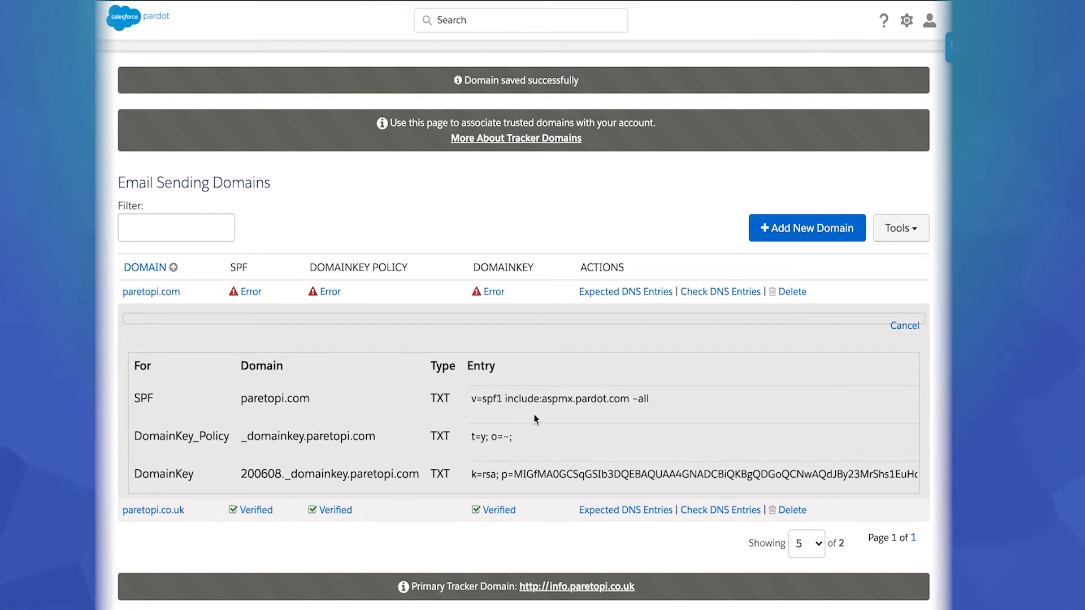
mouse_move(509, 403)
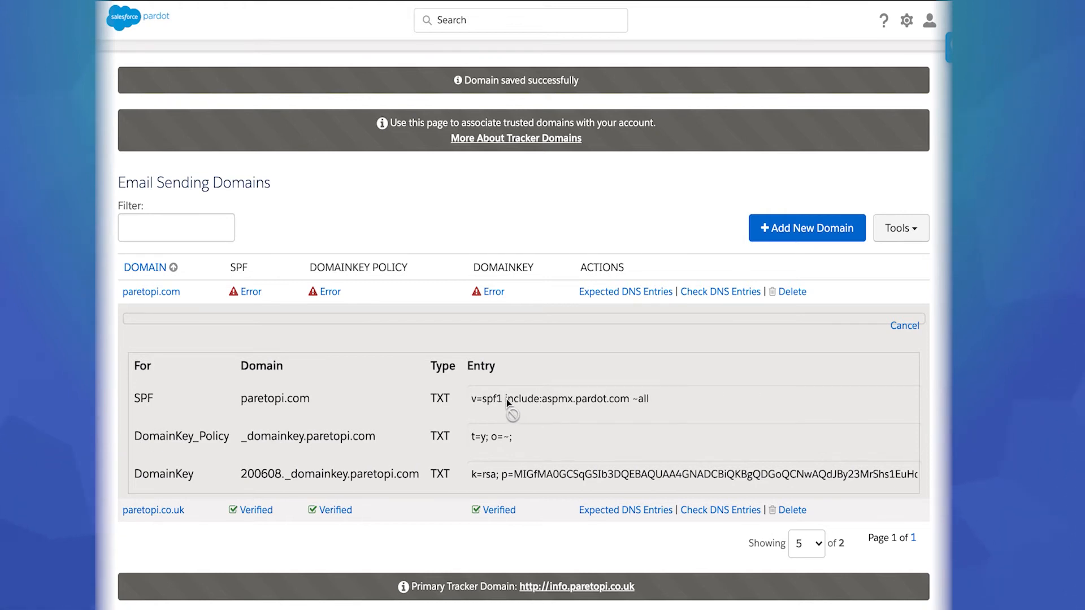
click(557, 398)
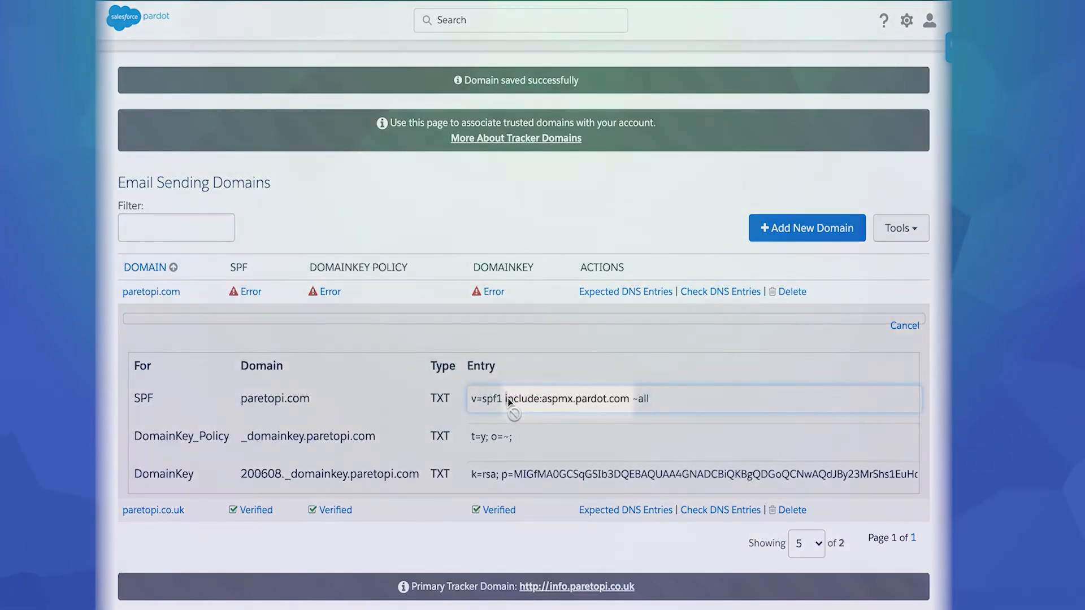
double_click(548, 398)
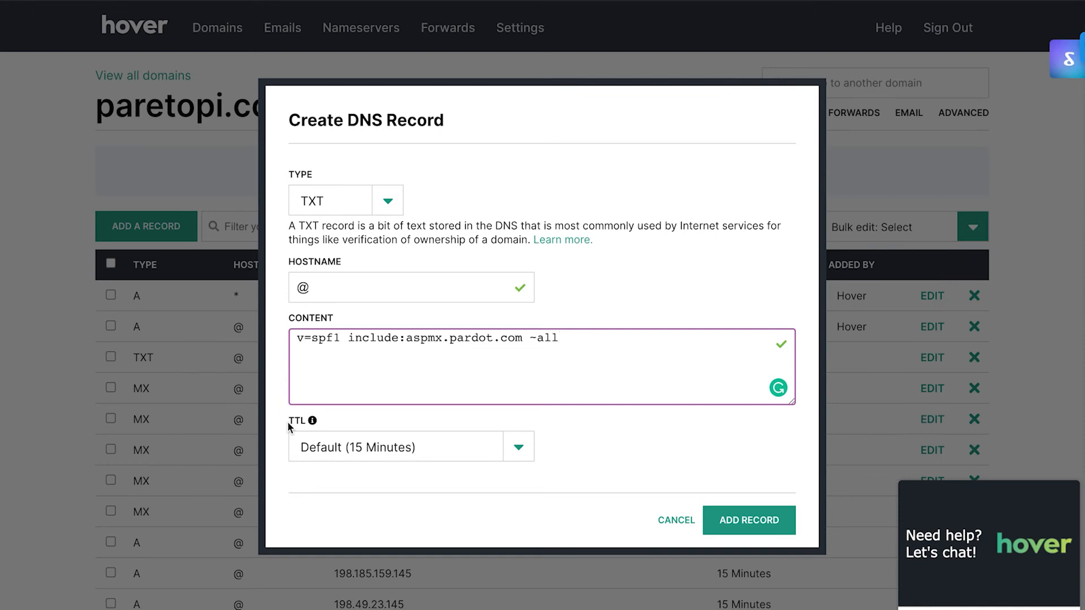
mouse_move(305, 428)
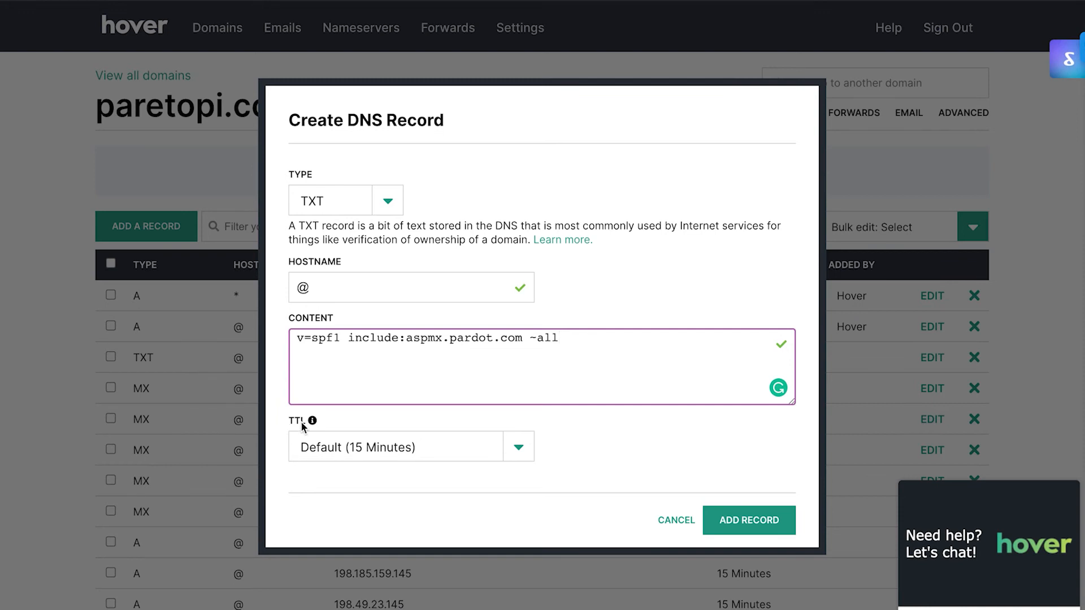
mouse_move(380, 431)
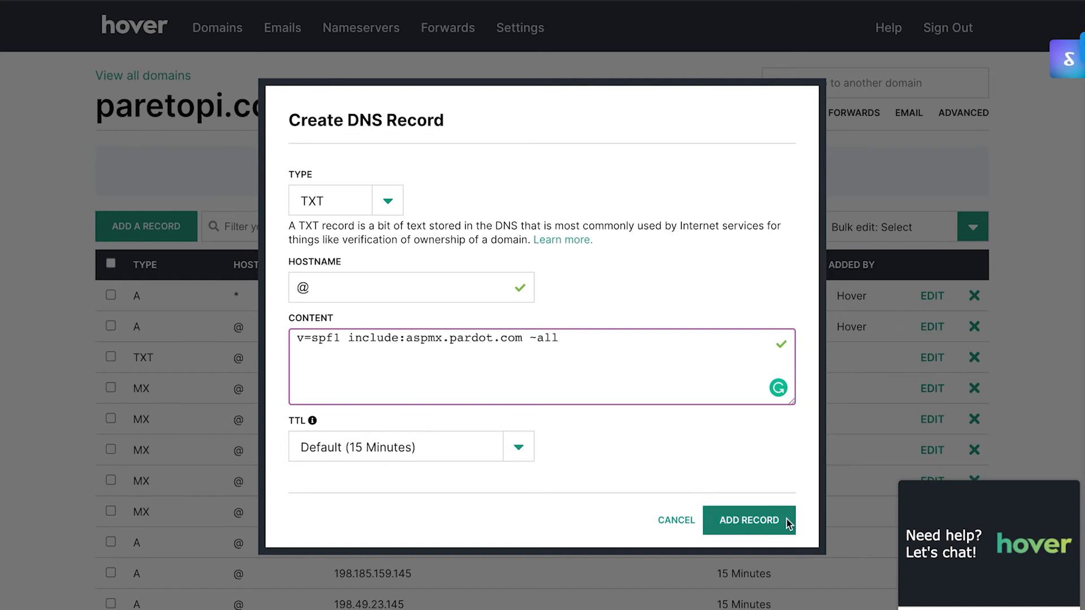
click(749, 521)
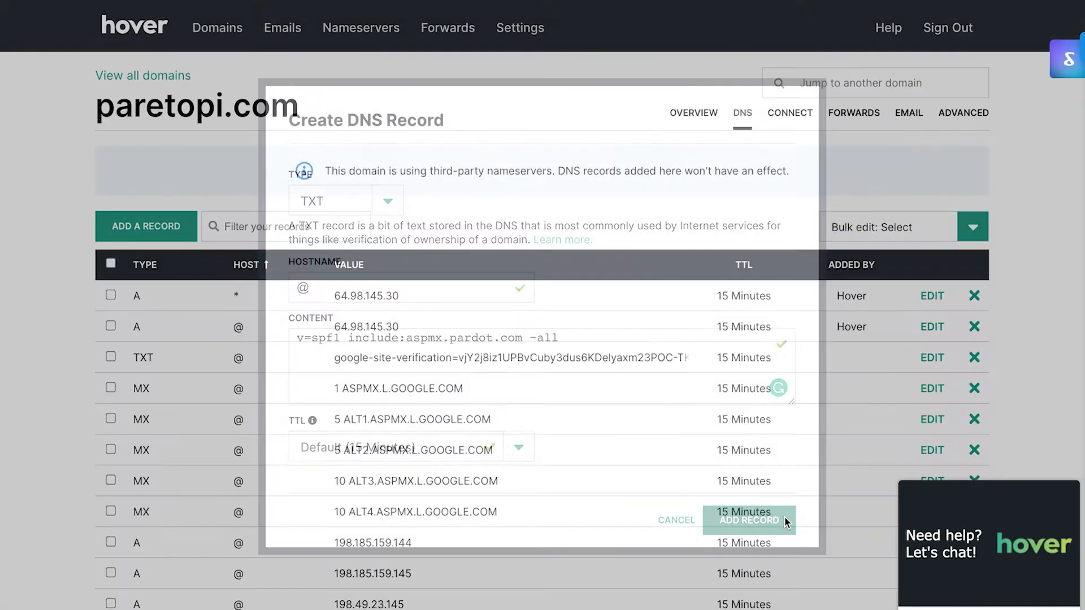
- Add a TXT record with hostname _domainkey and content t=y; o=~;
click(675, 520)
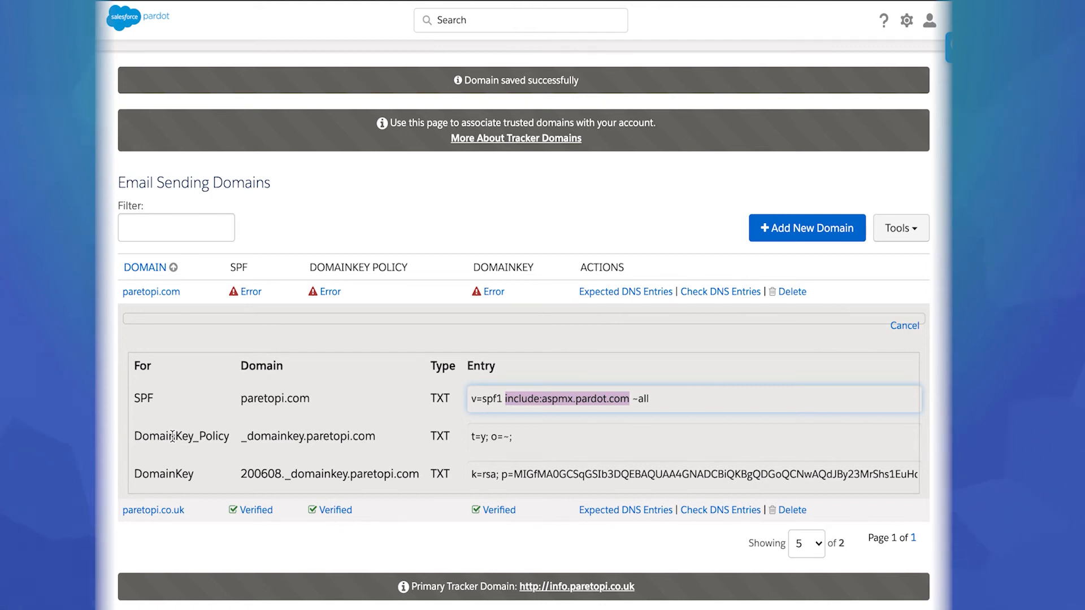
mouse_move(224, 435)
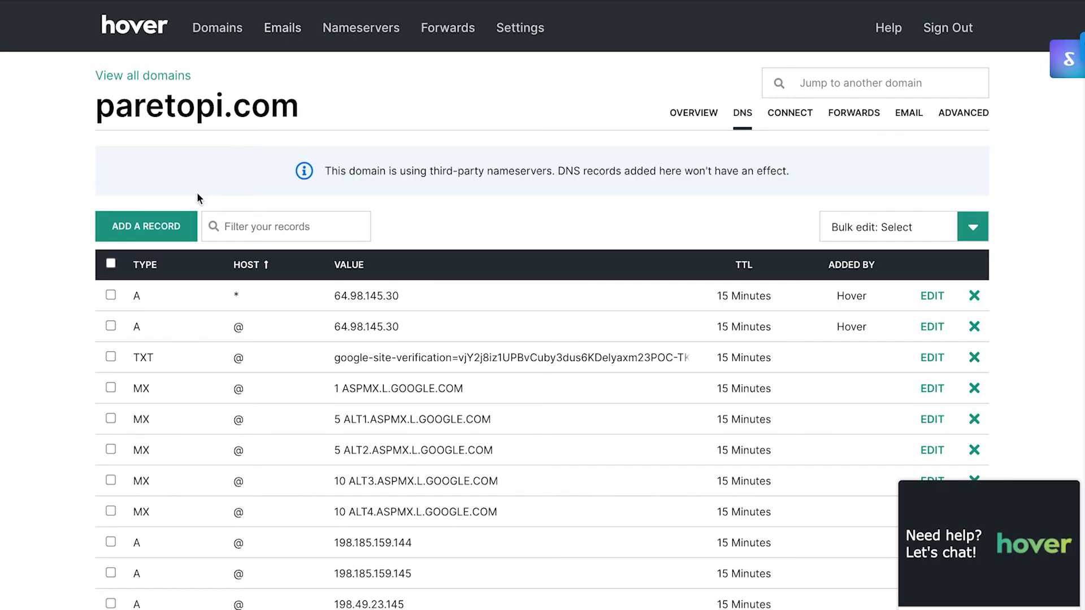
click(145, 226)
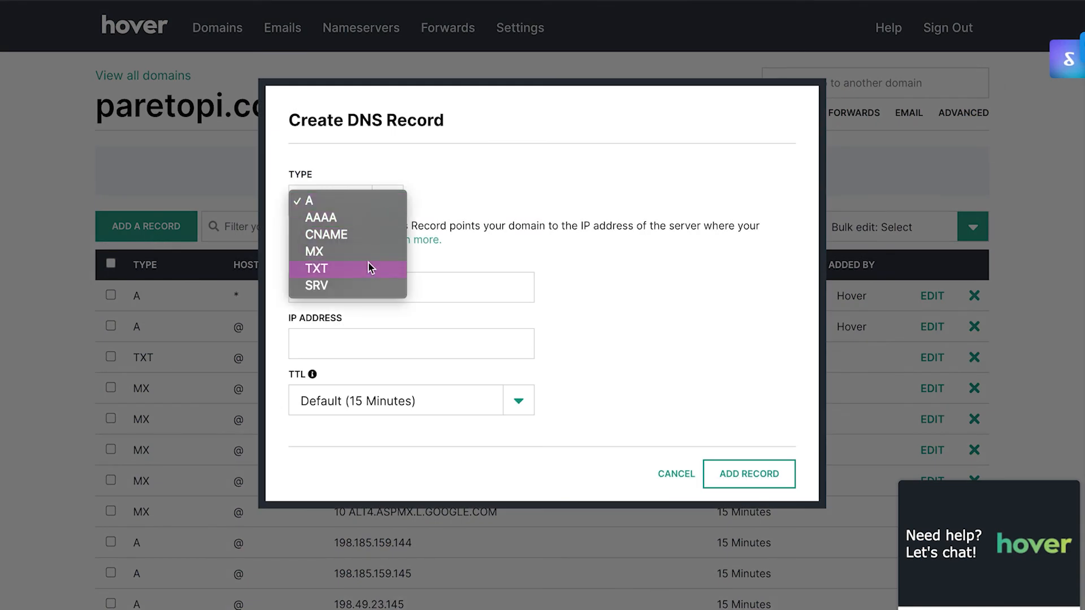
click(316, 268)
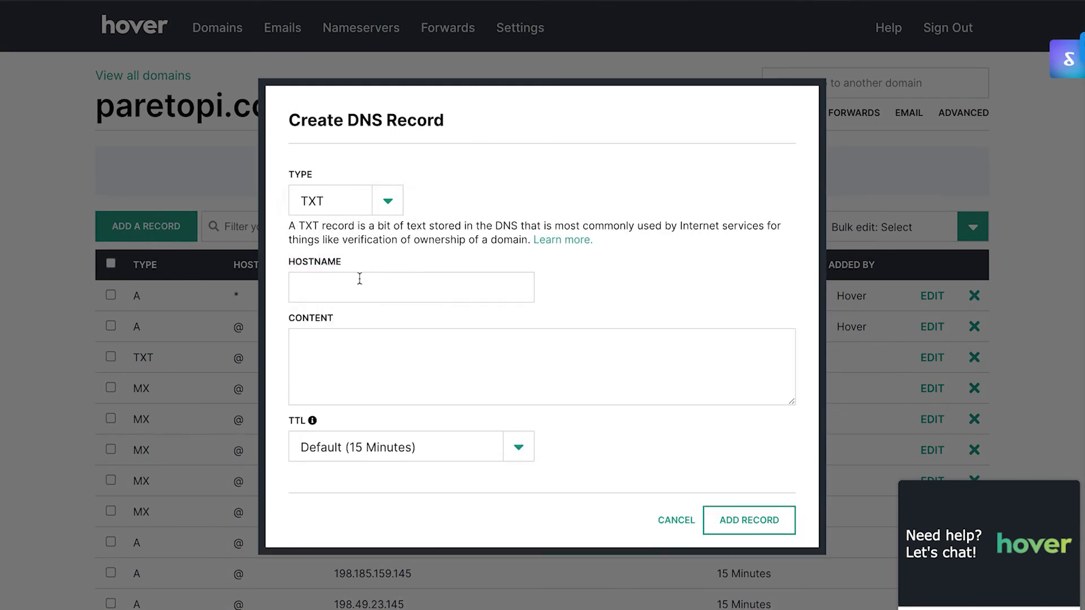
text(_domainkey)
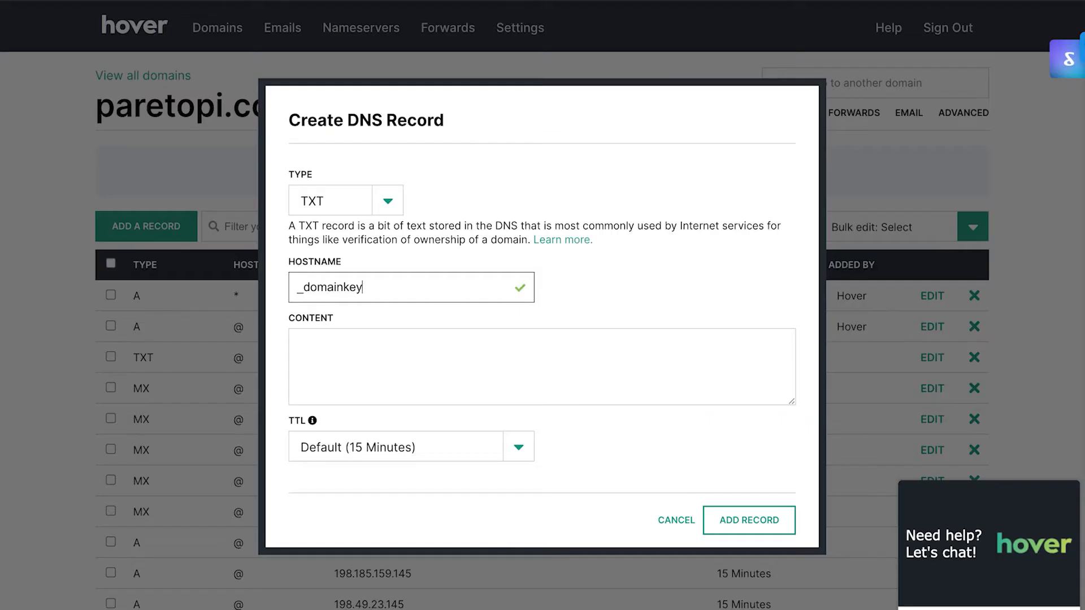
text(t=y; o=~;)
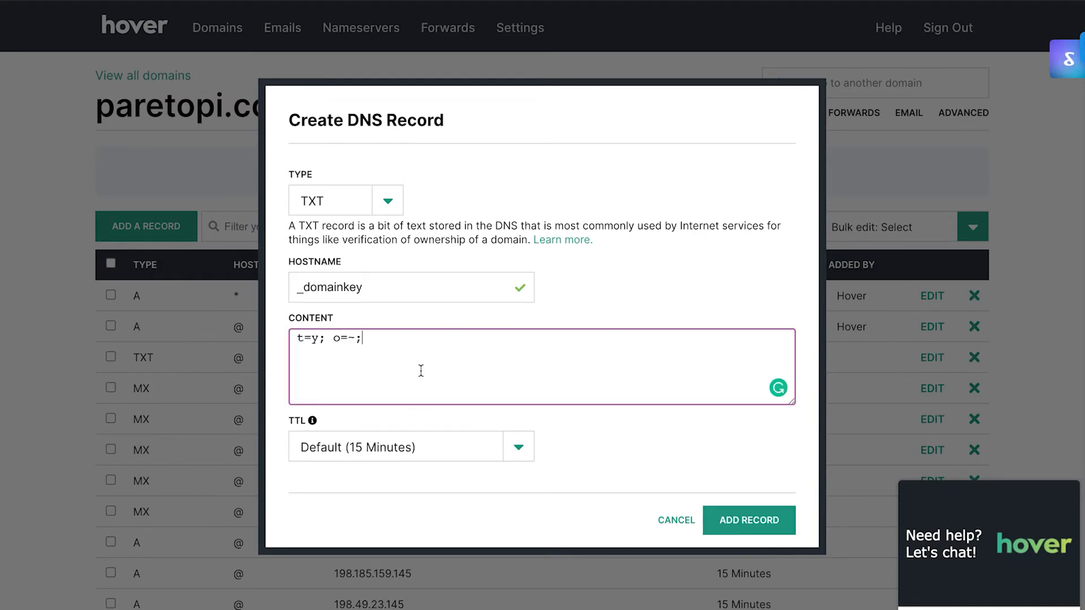
mouse_move(339, 421)
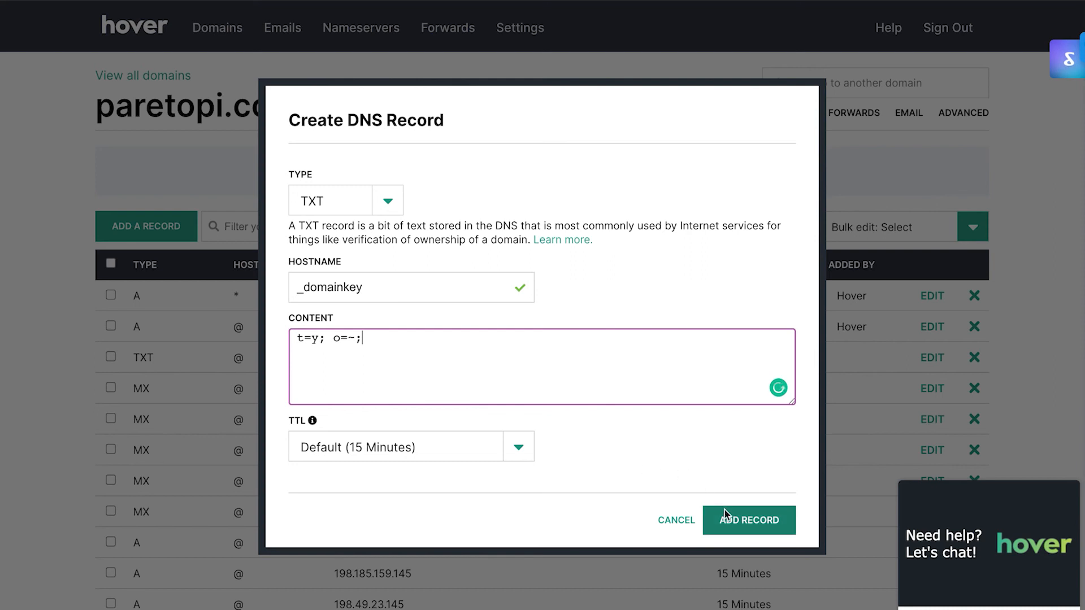
click(749, 520)
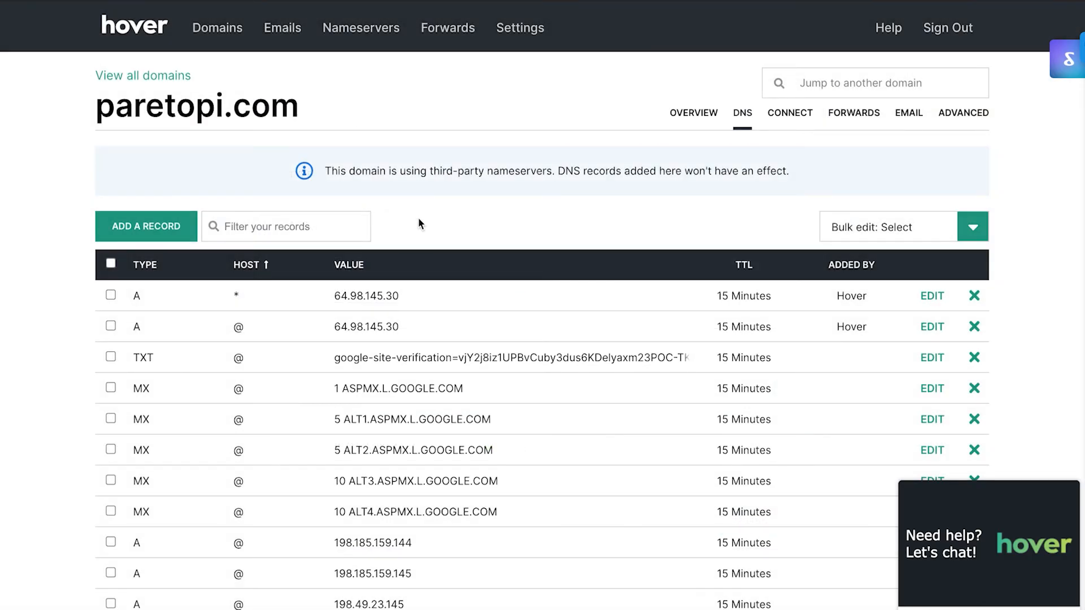
mouse_move(410, 209)
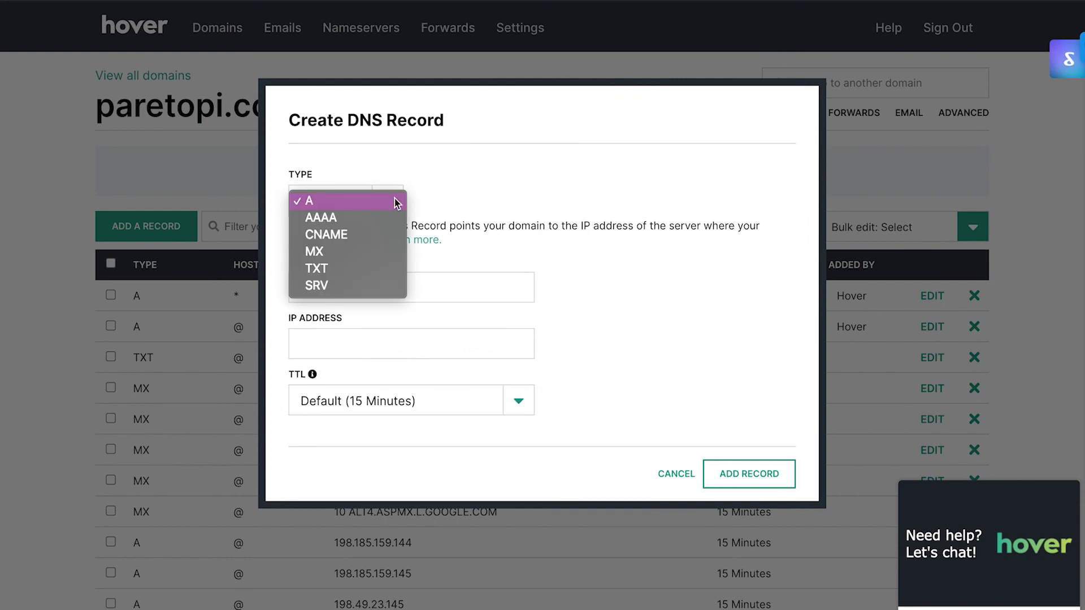
- Start a TXT record for hostname 200608._domainkey and hide Pardot's expected DNS entries
click(315, 269)
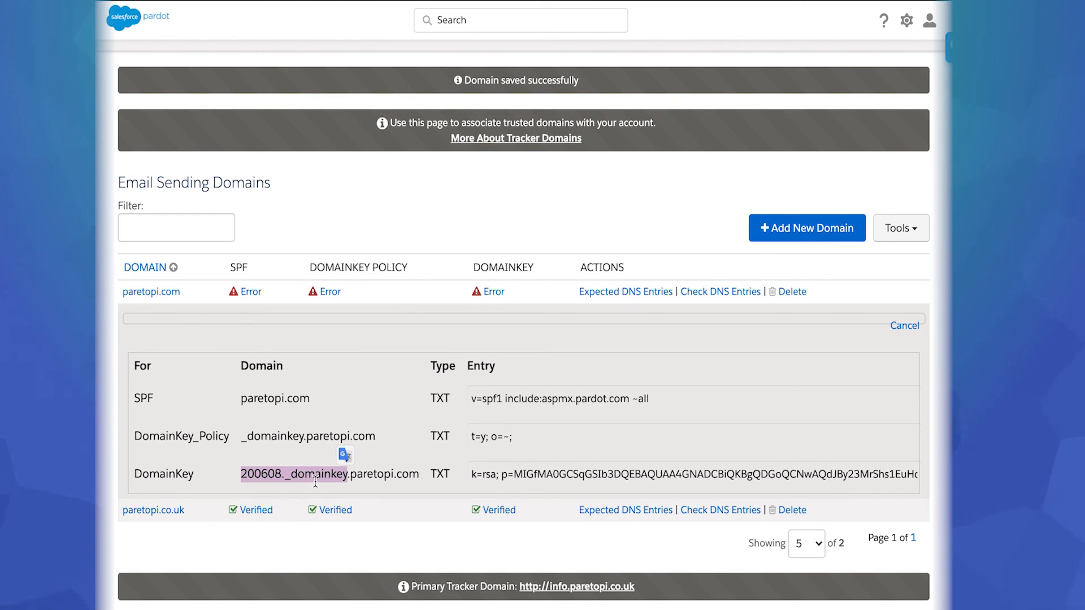
mouse_move(291, 145)
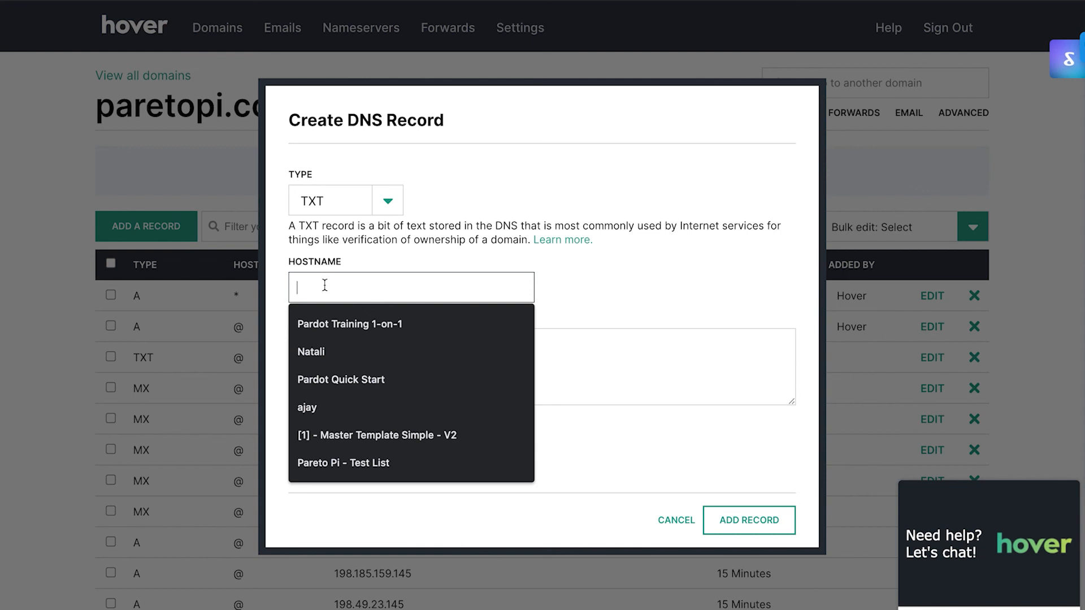
text(200608._domainkey)
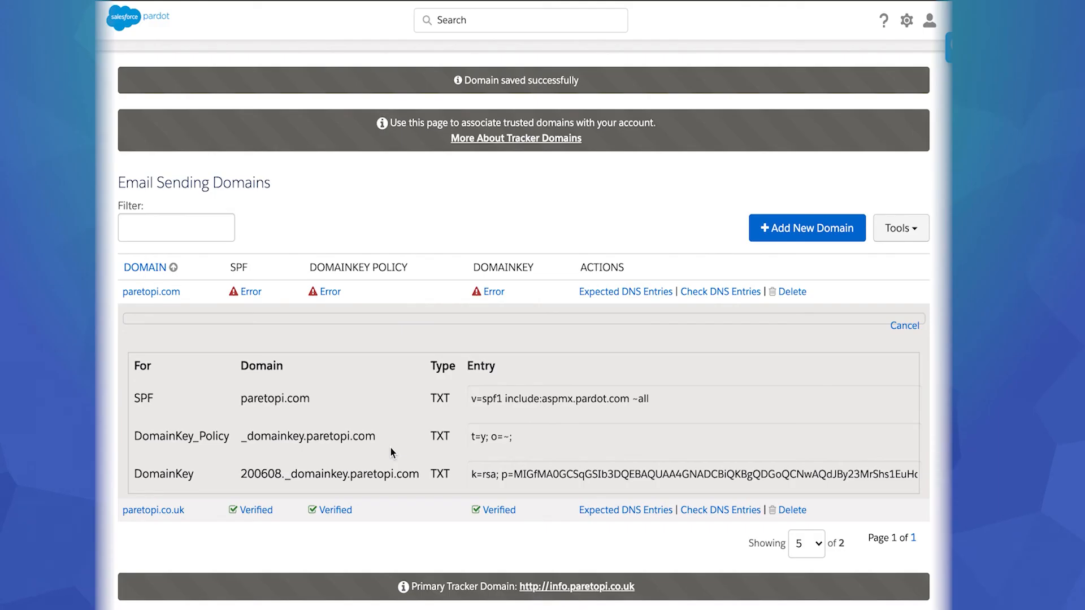
mouse_move(502, 480)
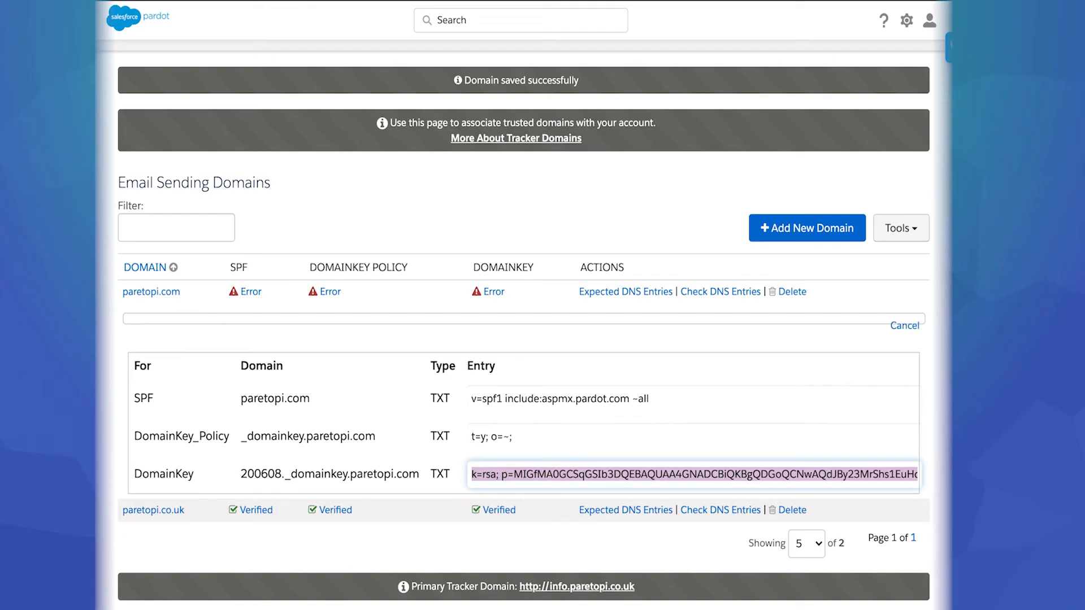
click(904, 325)
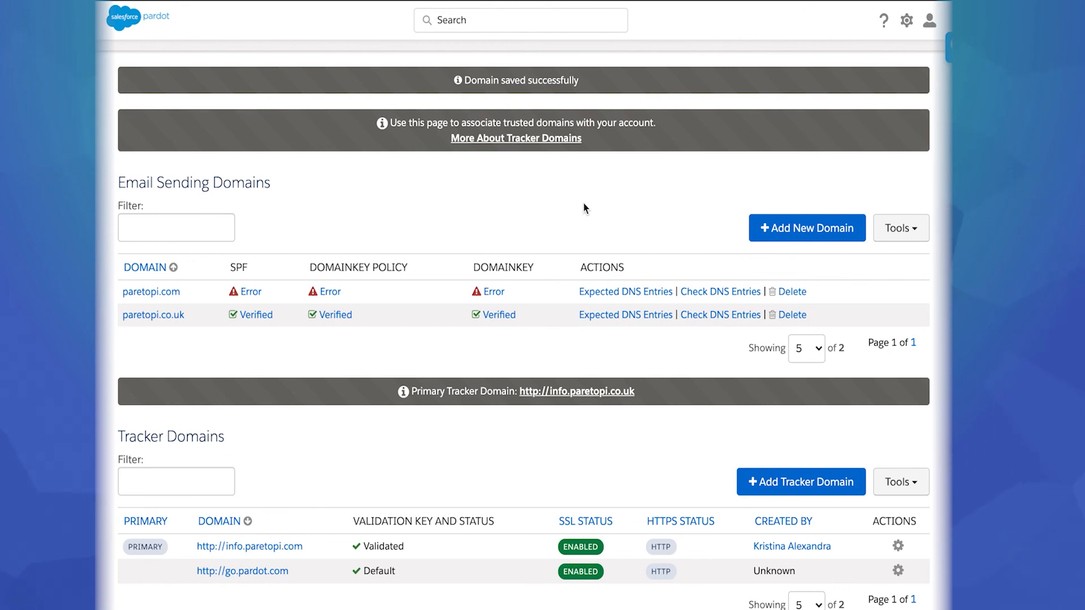
mouse_move(677, 203)
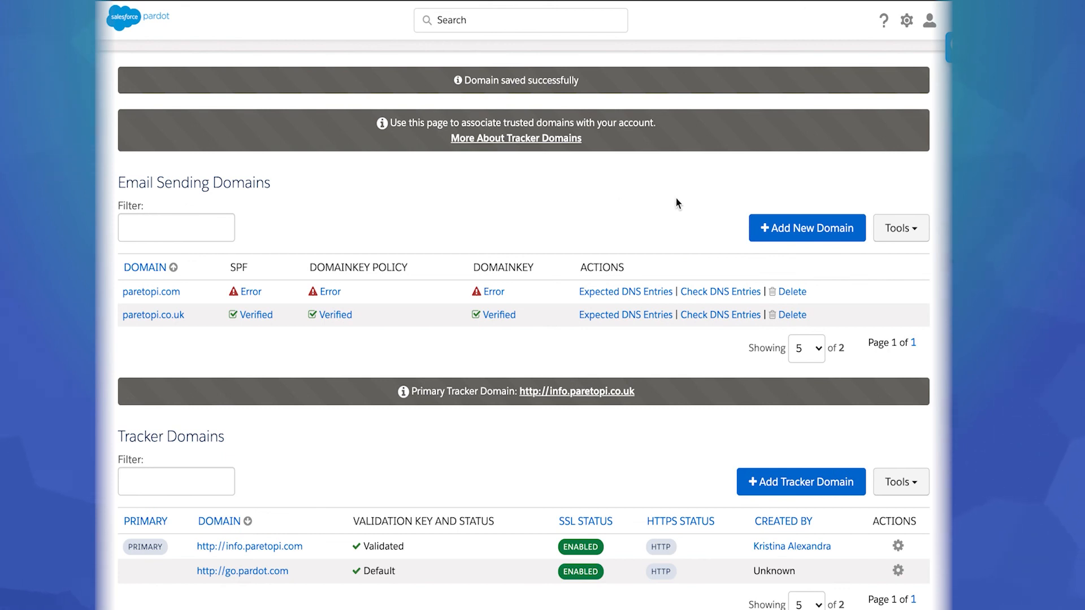